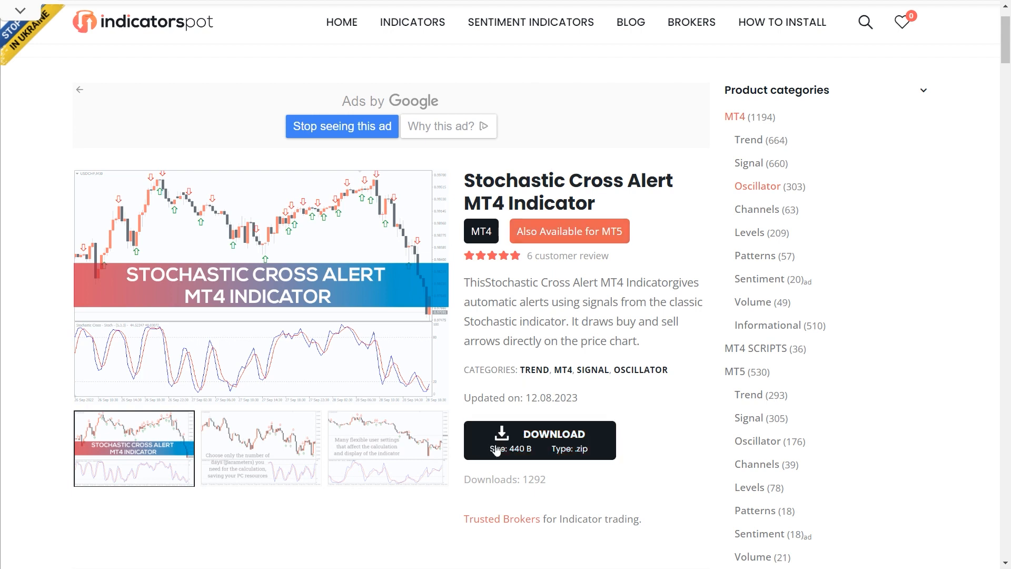
mouse_move(542, 450)
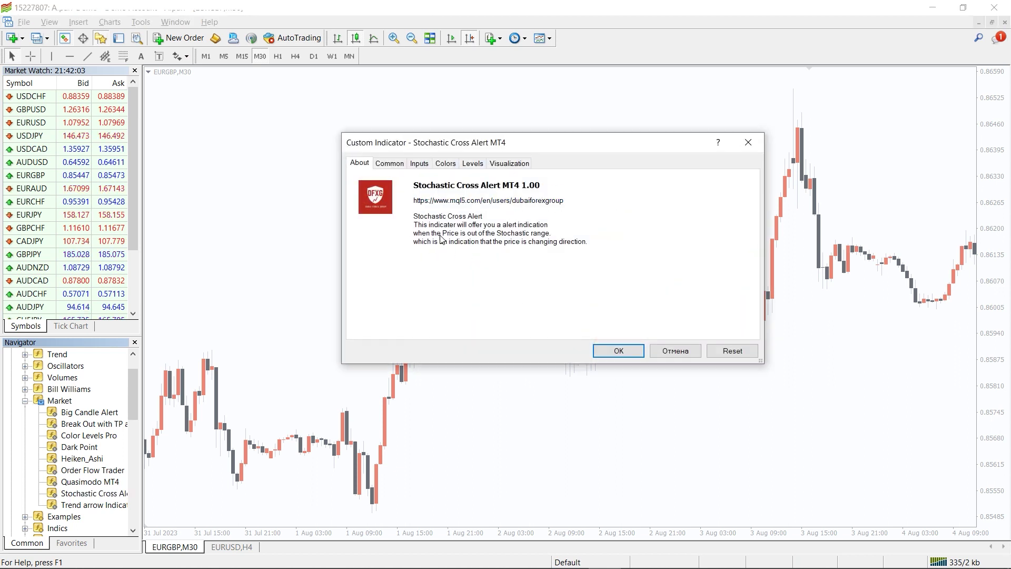
Step: Review the Common tab and attach Stochastic Cross Alert MT4 to the EURGBP M30 chart
left_click(389, 163)
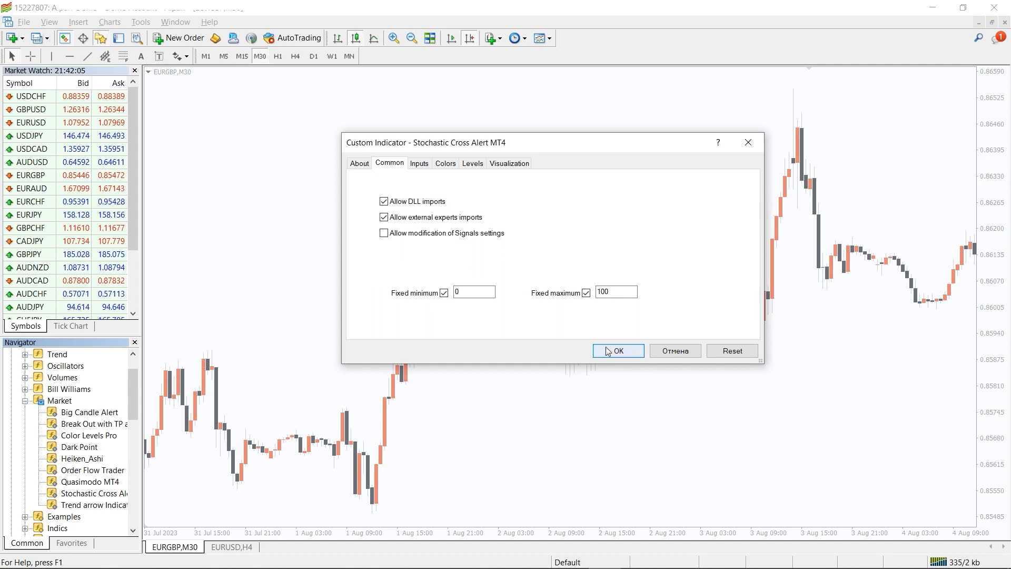
left_click(617, 350)
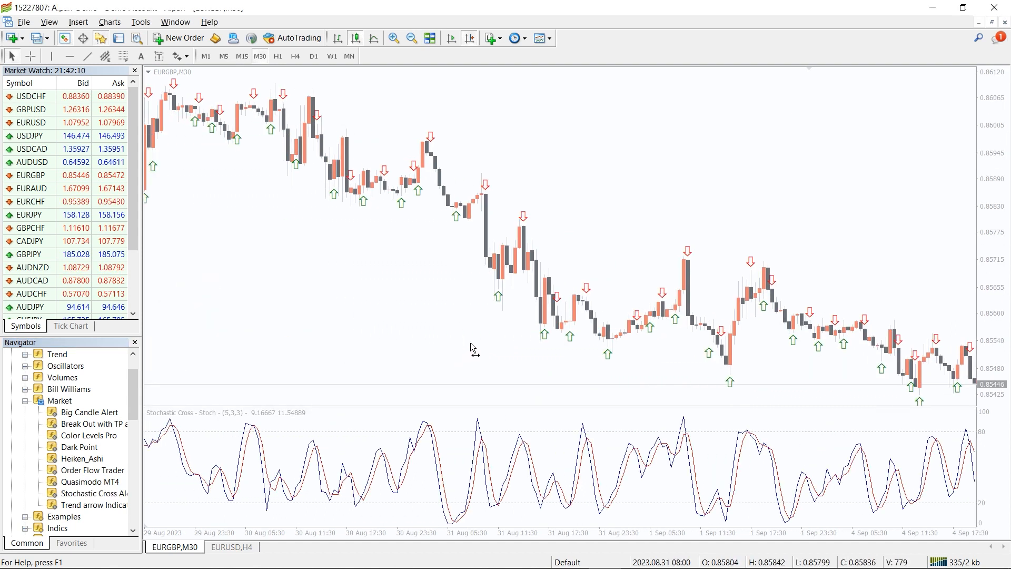
Step: Scroll the FXSSI channel and view, then close, the June 8 AUD/USD forecast chart
scroll("left", 3)
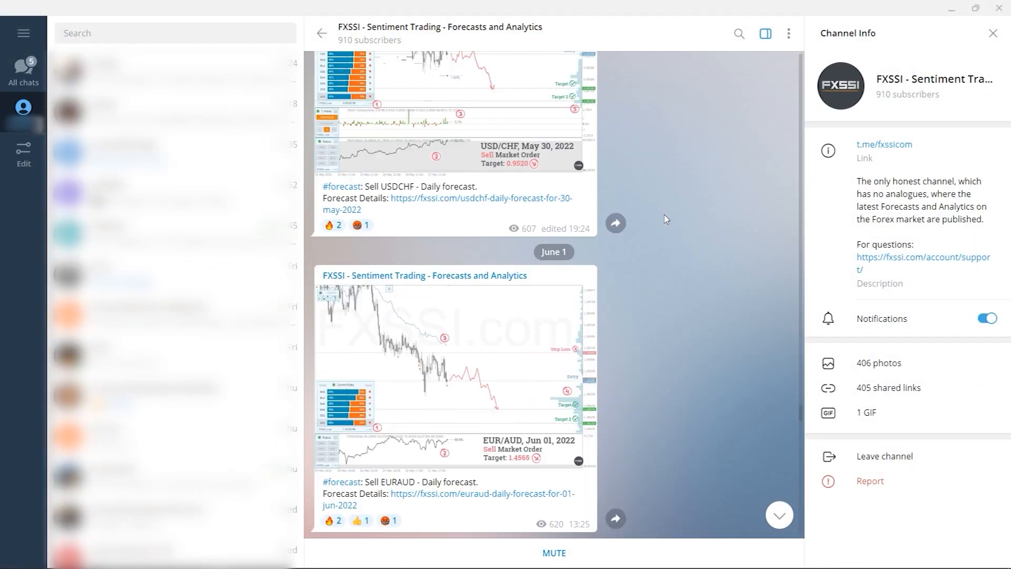
scroll("down", 3)
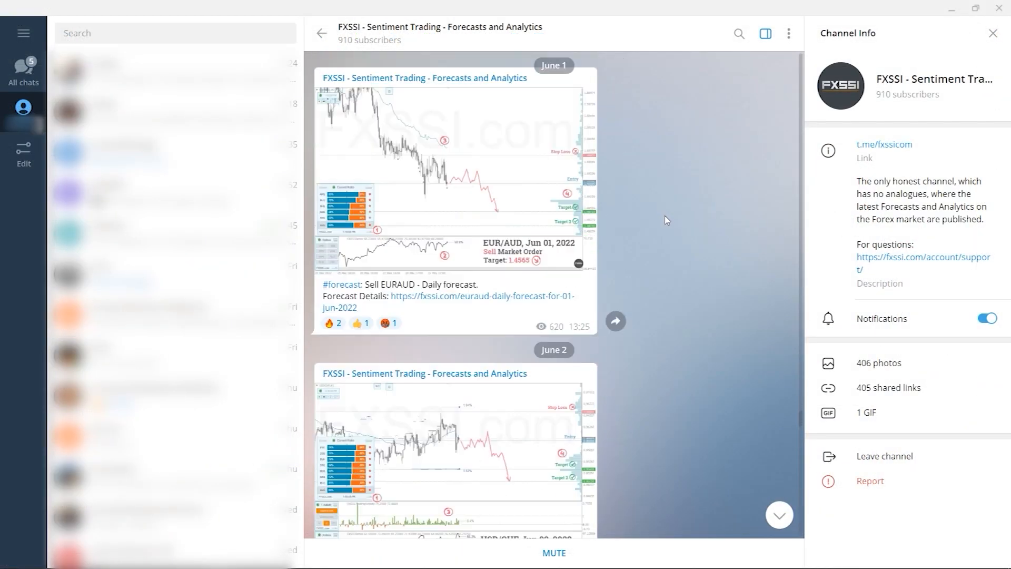
scroll("down", 3)
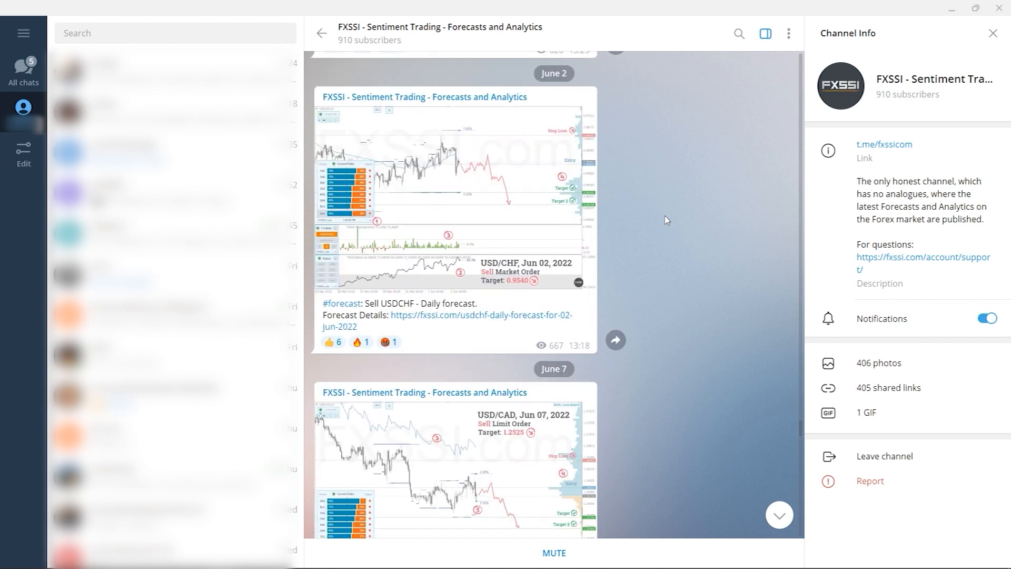
scroll("down", 3)
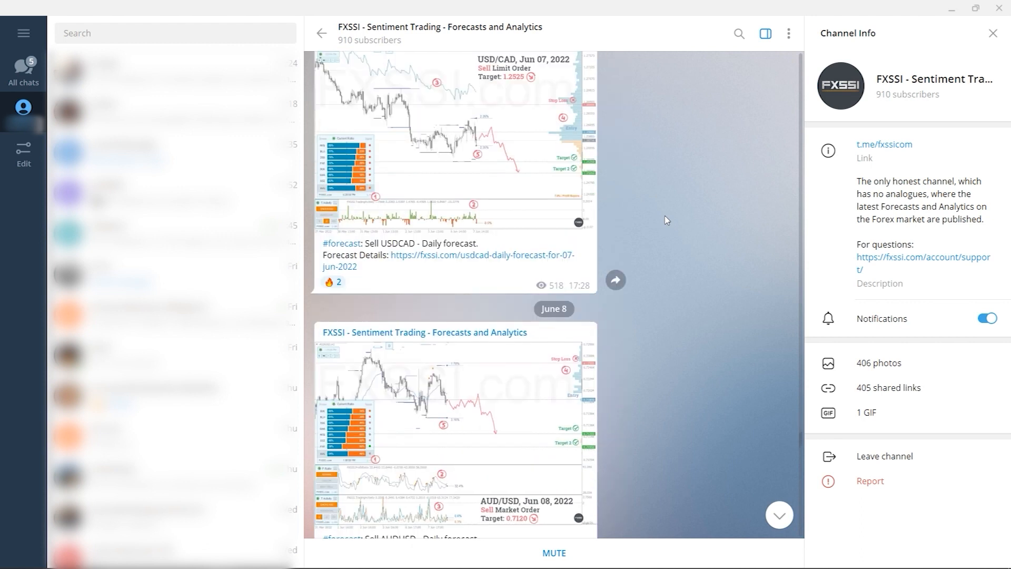
left_click(452, 426)
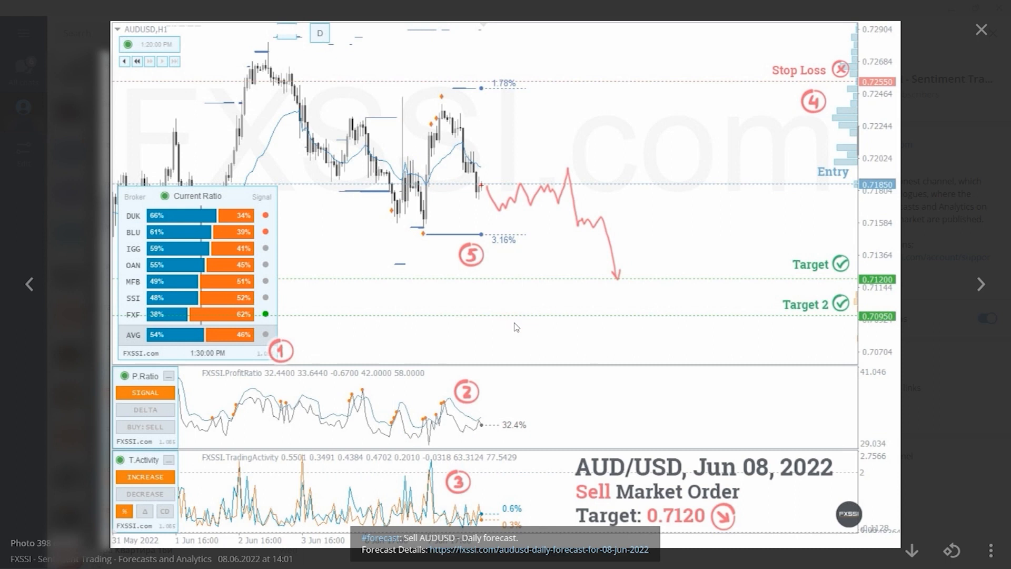
mouse_move(834, 340)
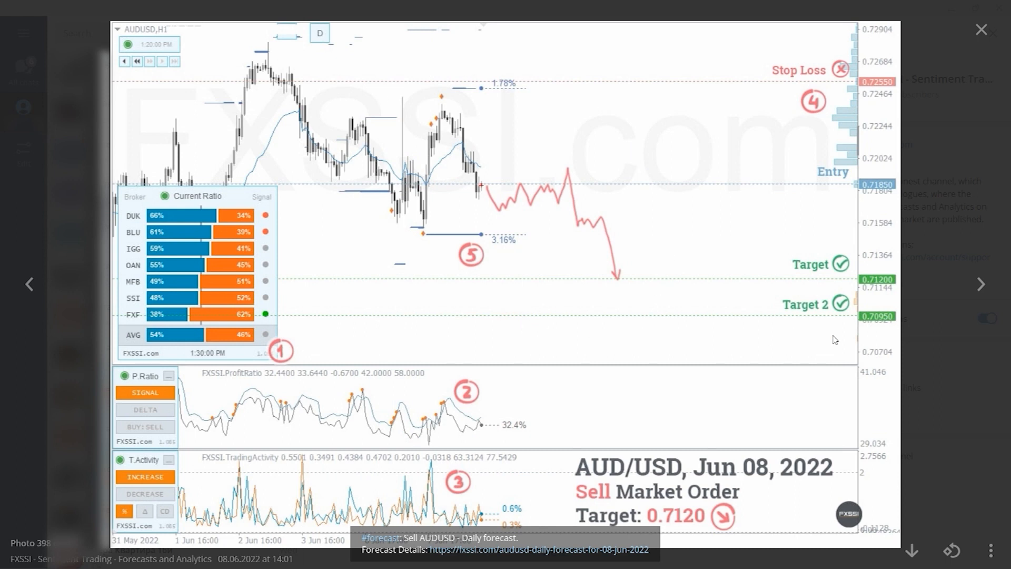
mouse_move(607, 352)
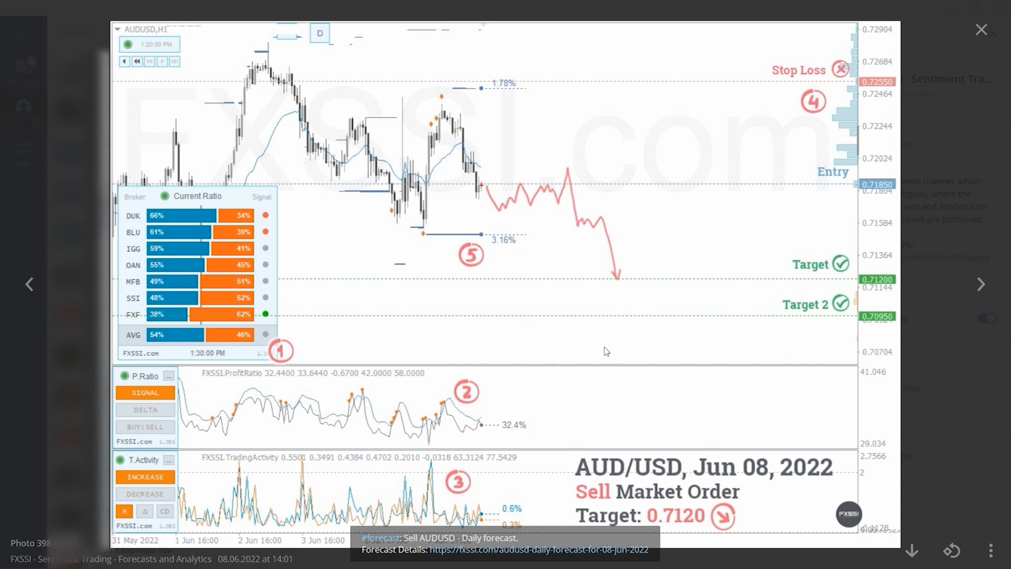
left_click(981, 30)
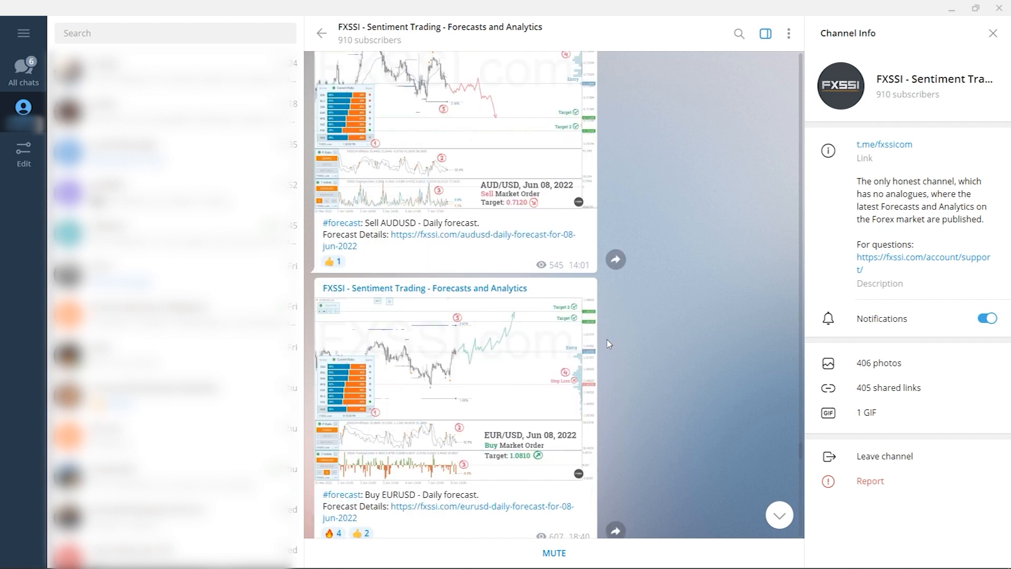
Step: Scroll to the June 24 AUD/USD sell forecast, open its comments, and type 'Nice'
scroll("down", 3)
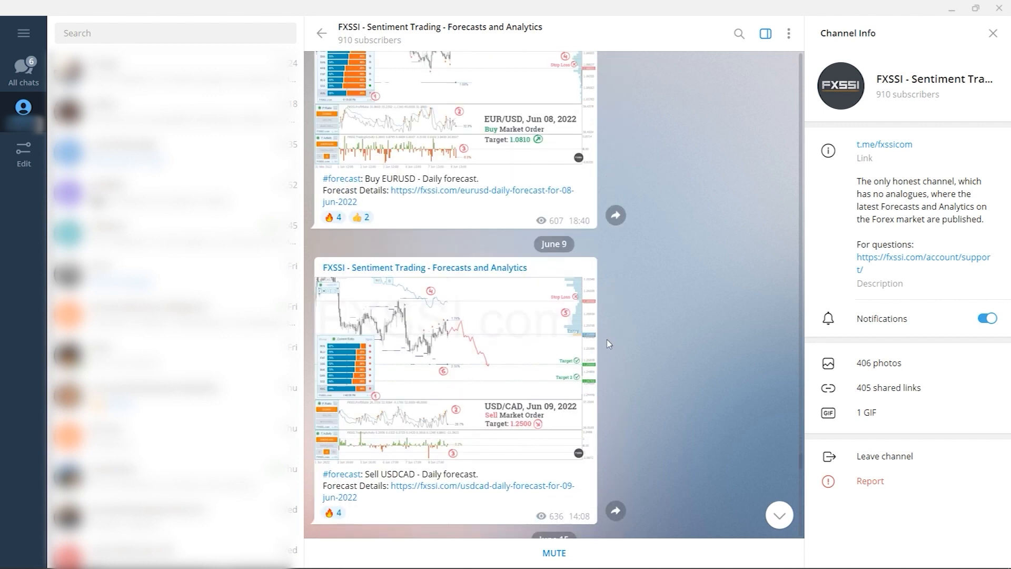
scroll("down", 3)
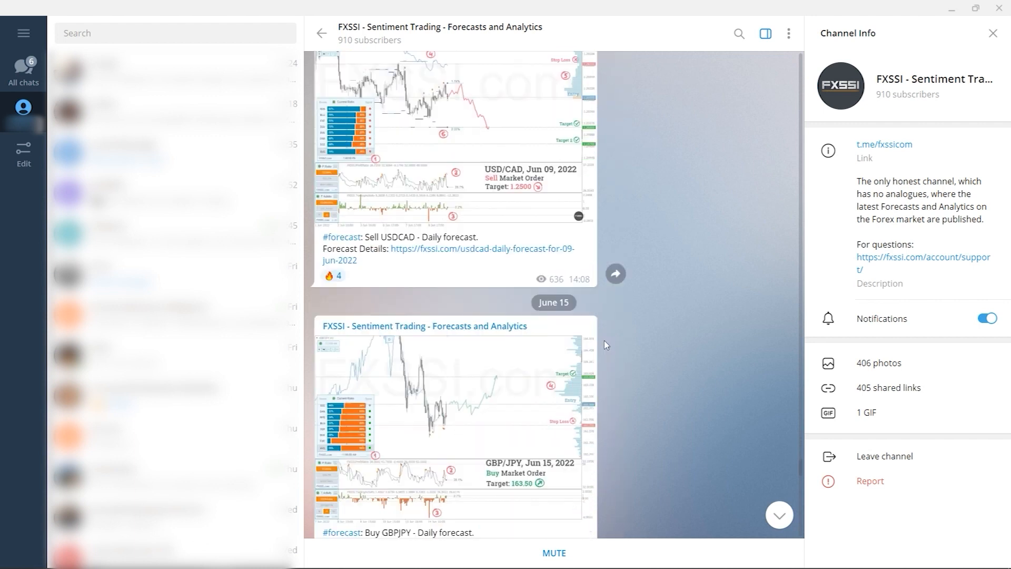
scroll("down", 3)
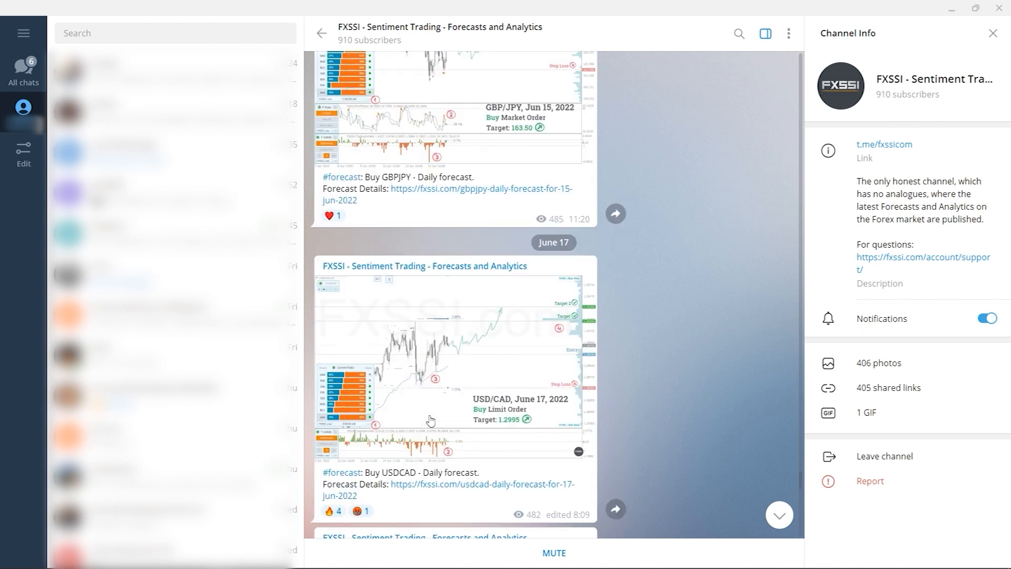
scroll("down", 3)
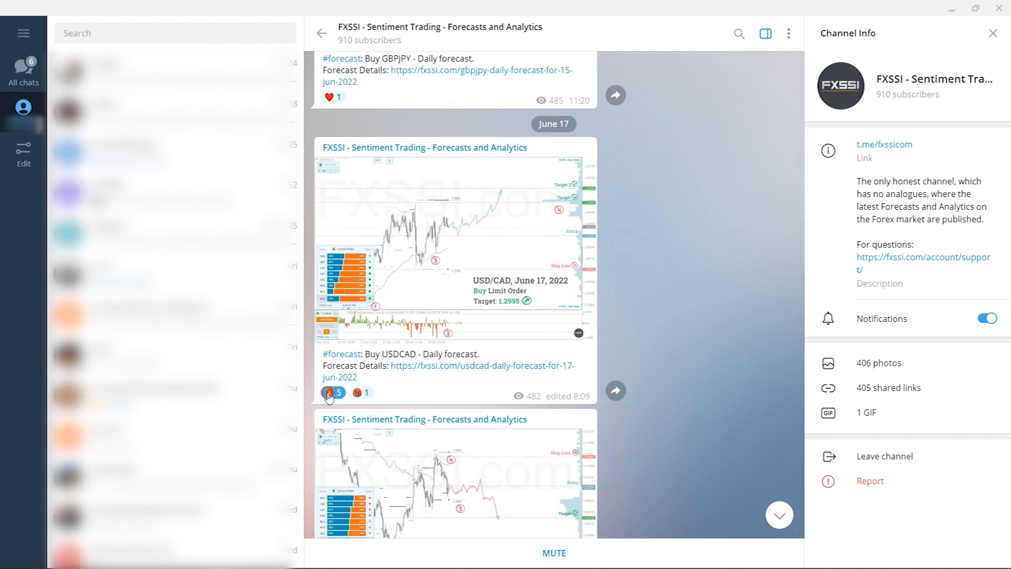
scroll("down", 3)
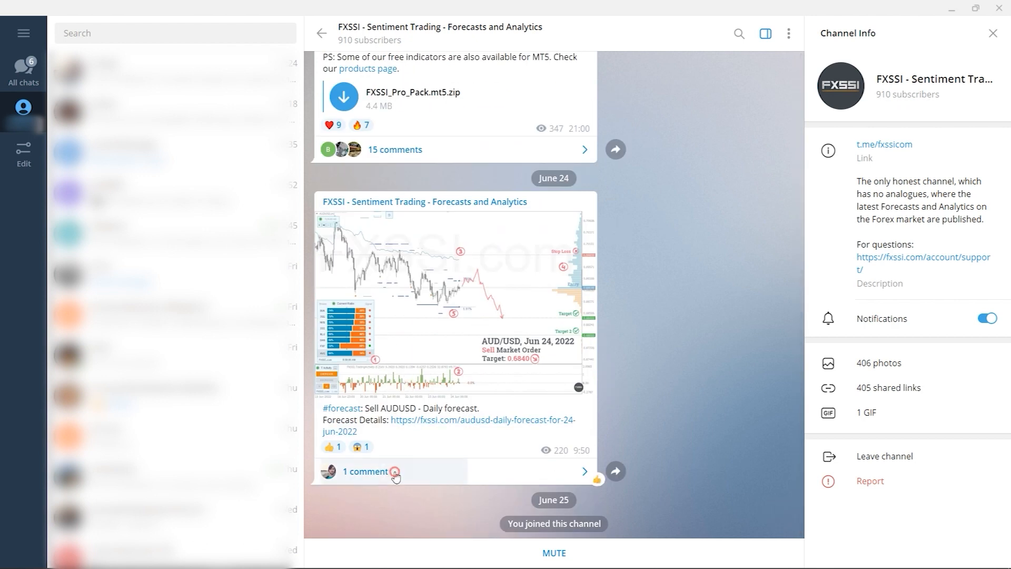
left_click(366, 471)
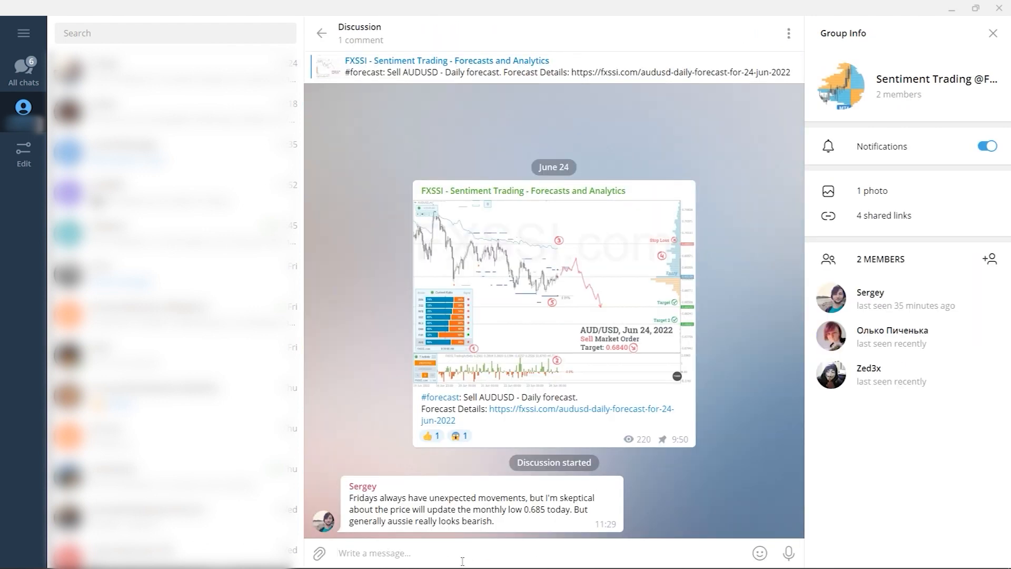
type("Nice")
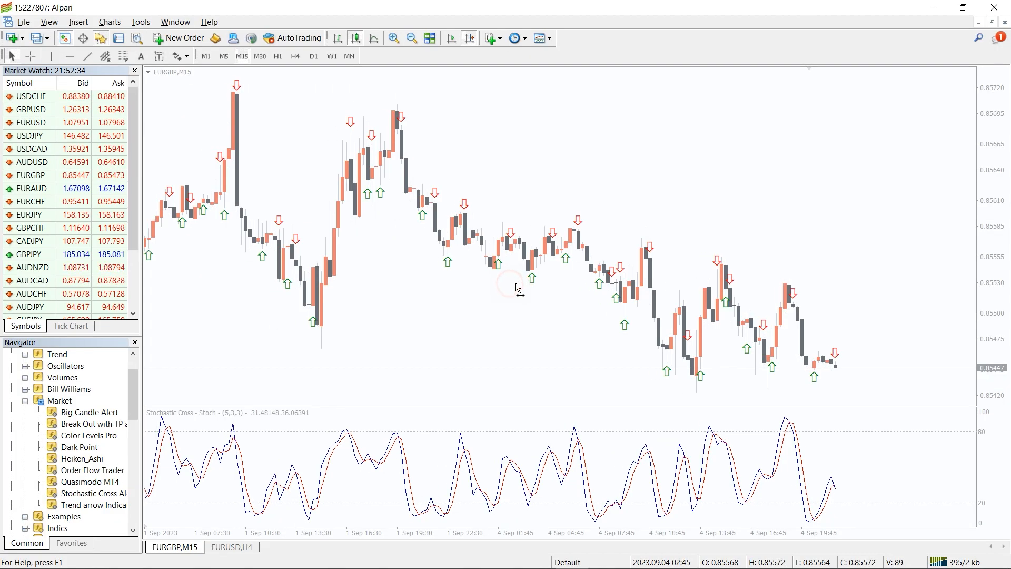
Step: Scroll the EURGBP M15 chart back through late August to review earlier stochastic arrows
scroll("left", 3)
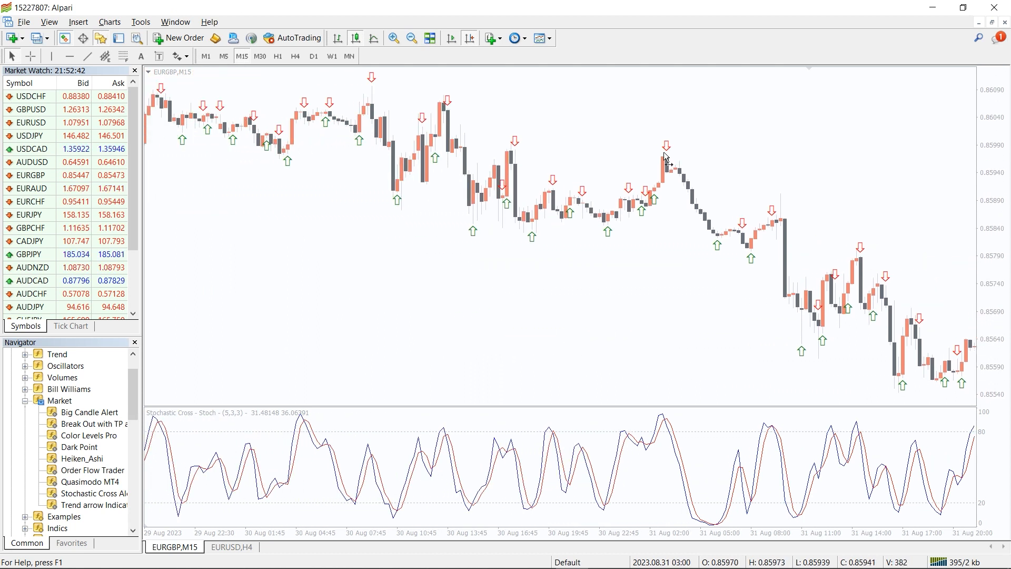
scroll("left", 3)
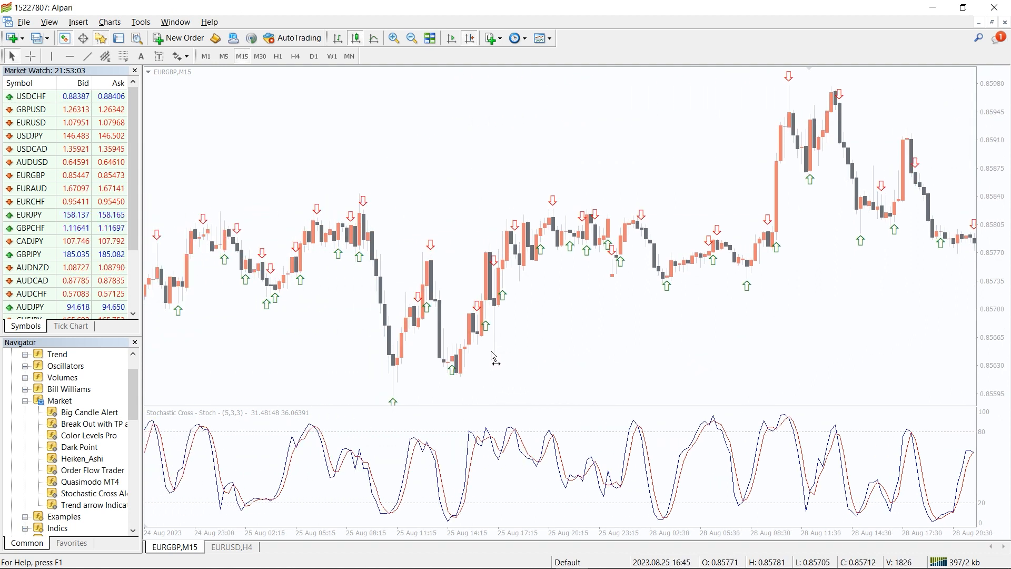
scroll("left", 3)
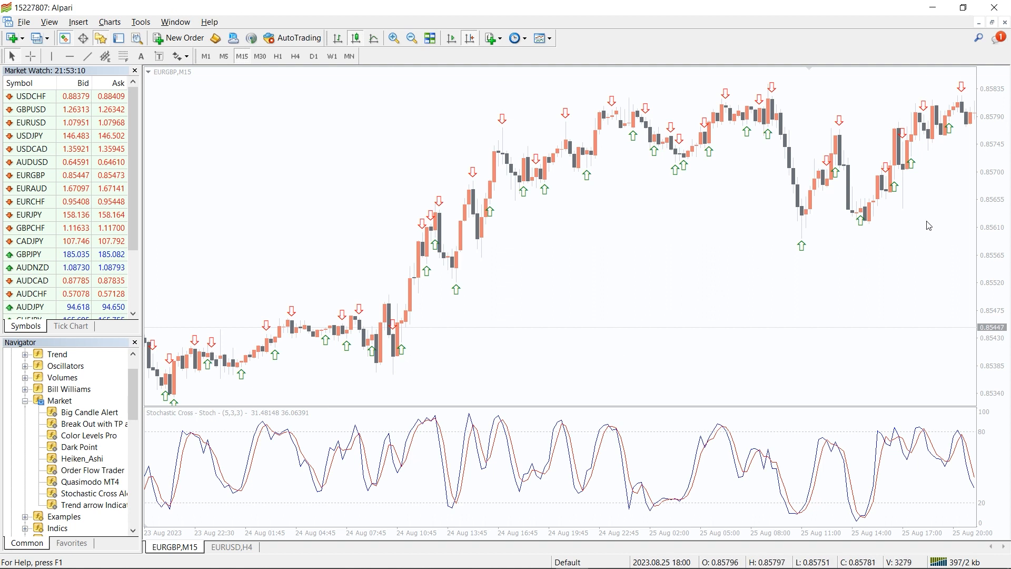
mouse_move(587, 328)
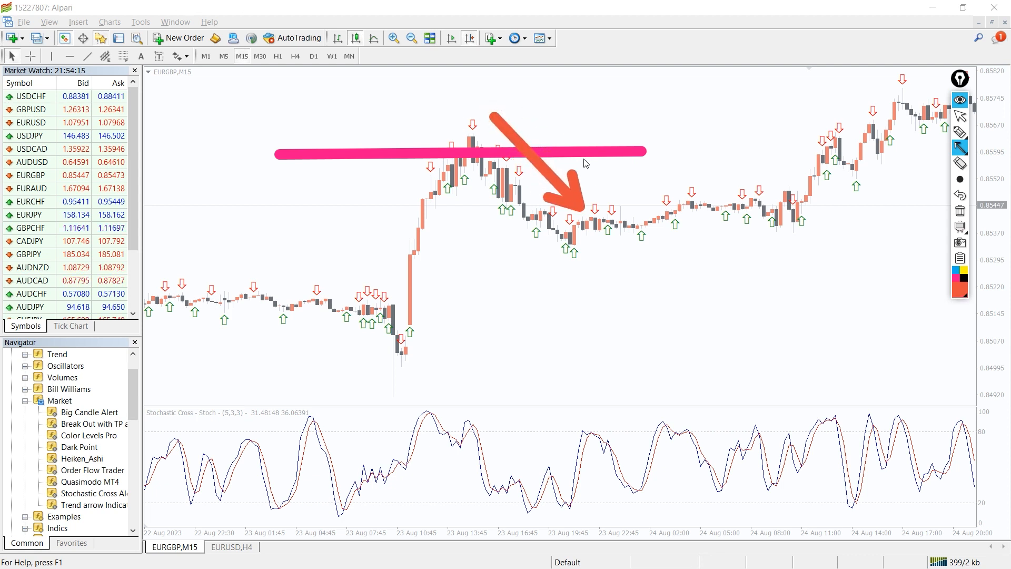
mouse_move(733, 347)
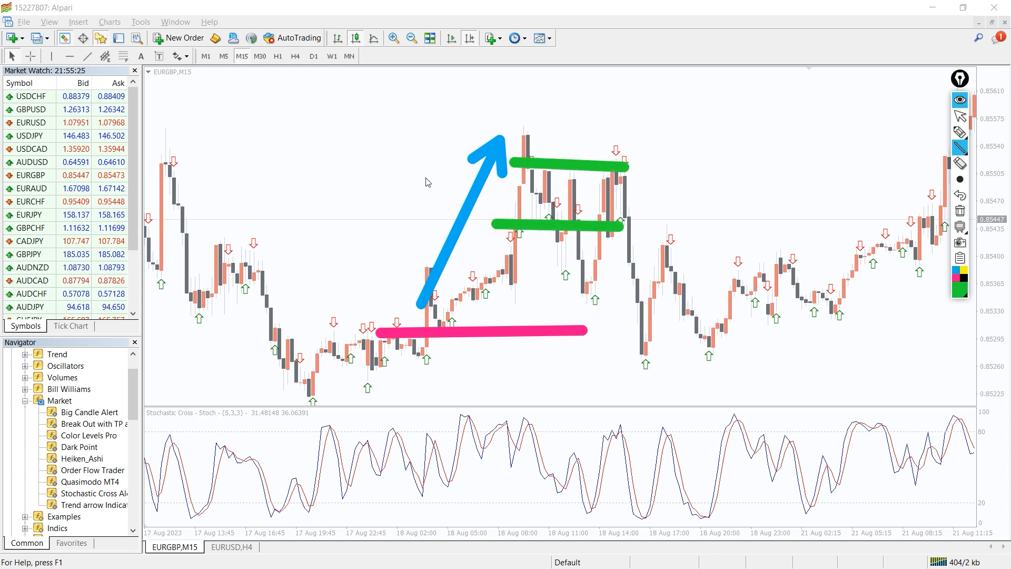
mouse_move(686, 322)
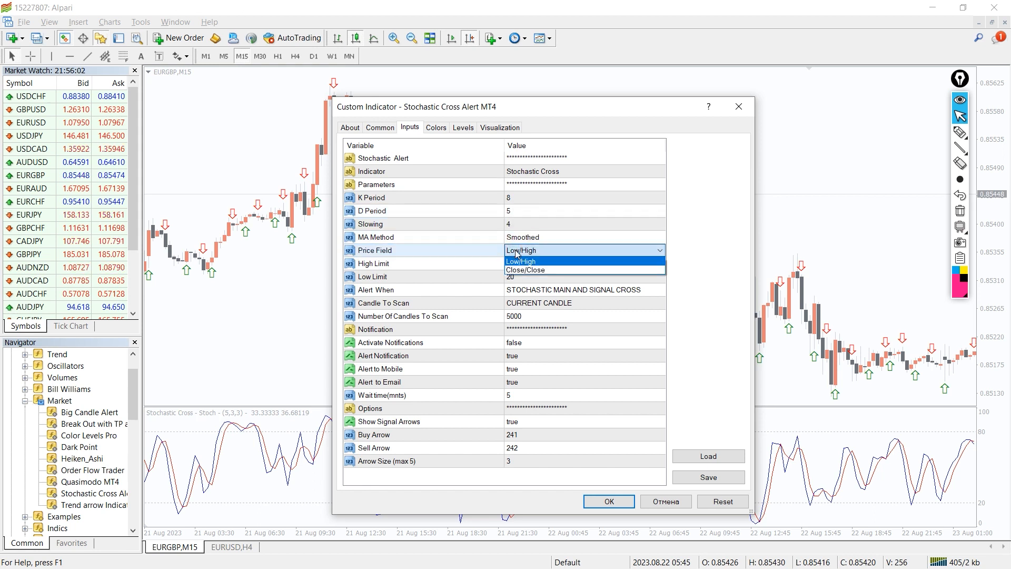
Step: Apply Close/Close price field and width-3 green/magenta lines to Stochastic Cross Alert, then close the list
left_click(526, 269)
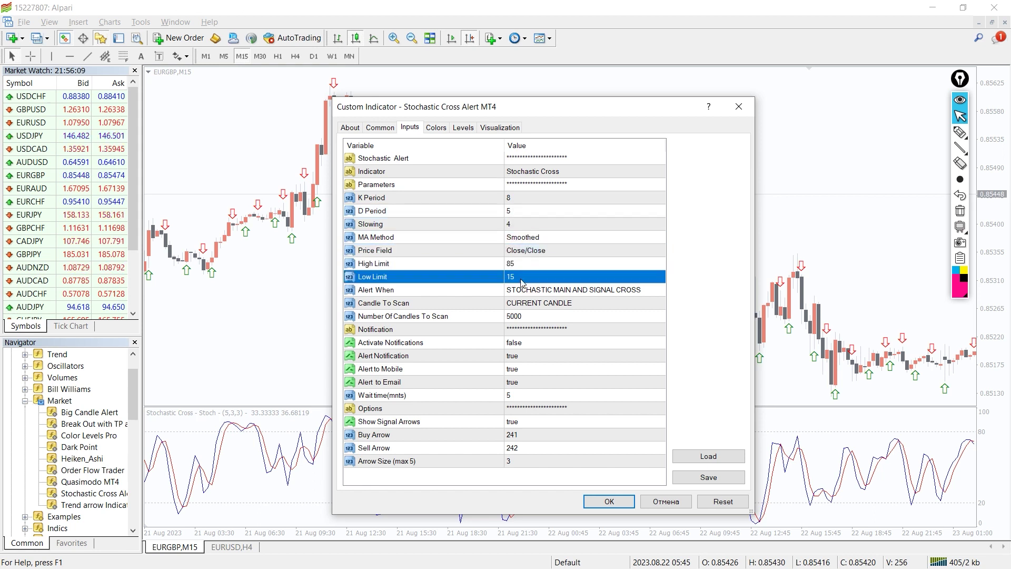
left_click(436, 127)
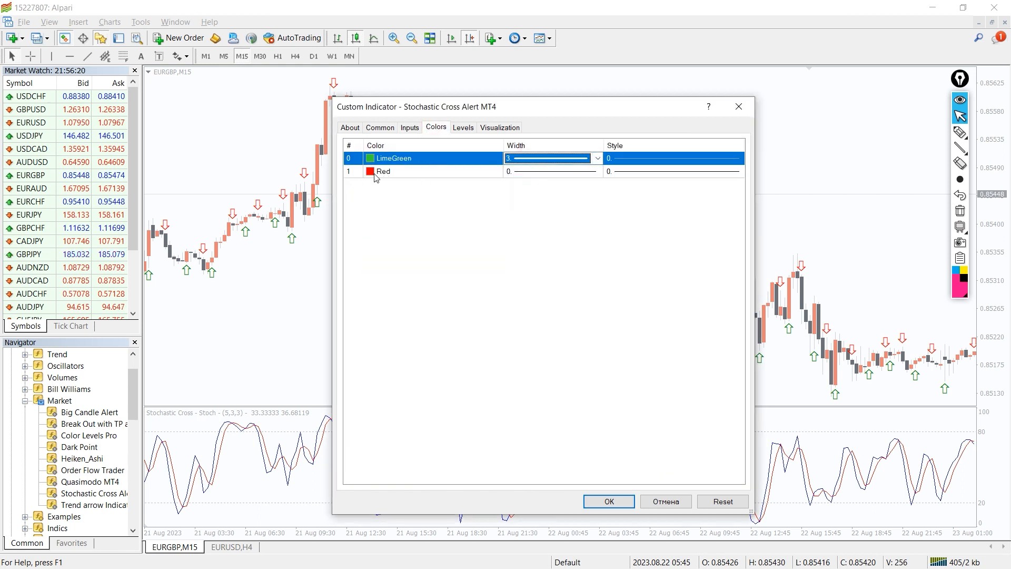
left_click(608, 501)
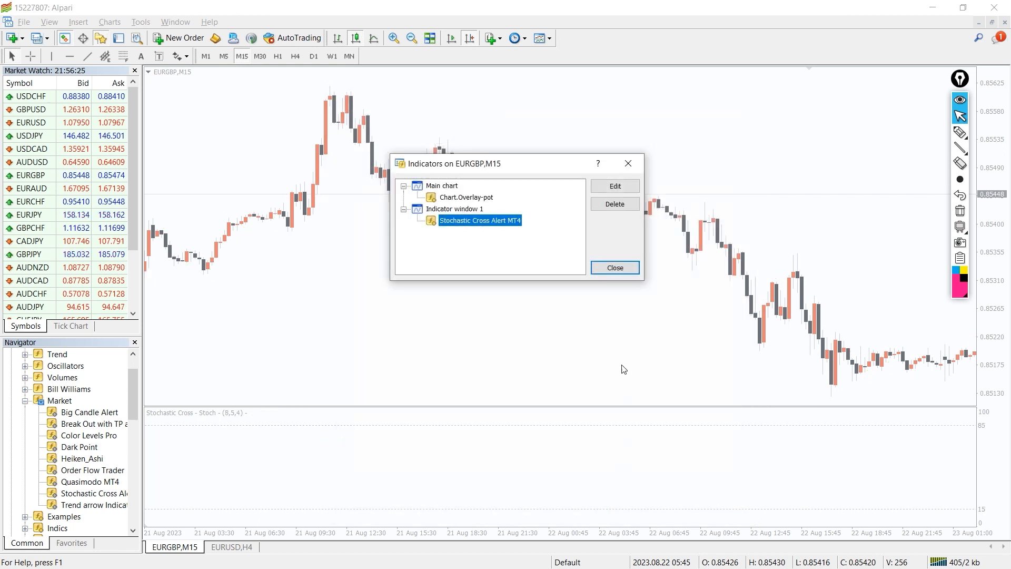
left_click(613, 267)
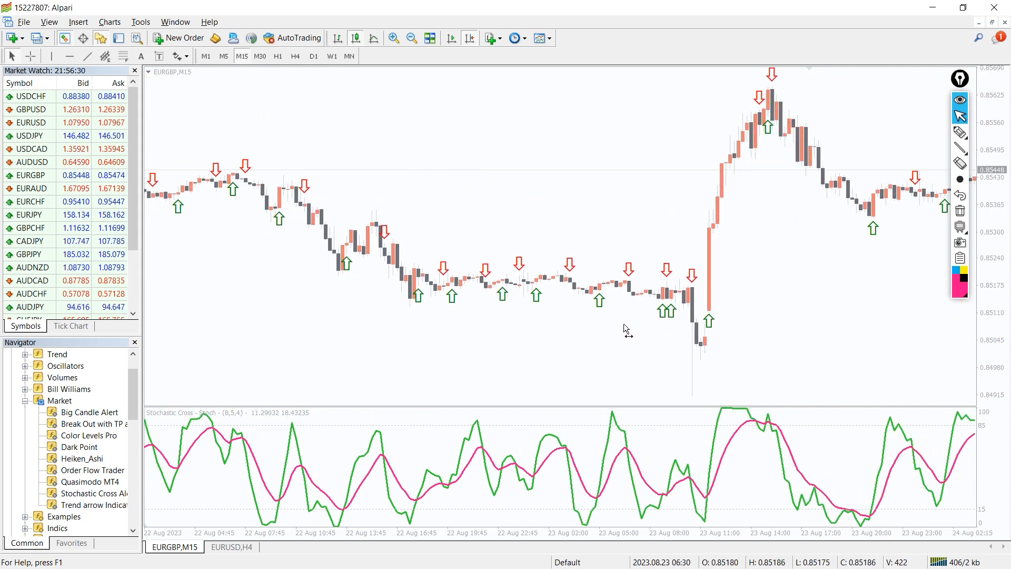
scroll("right", 3)
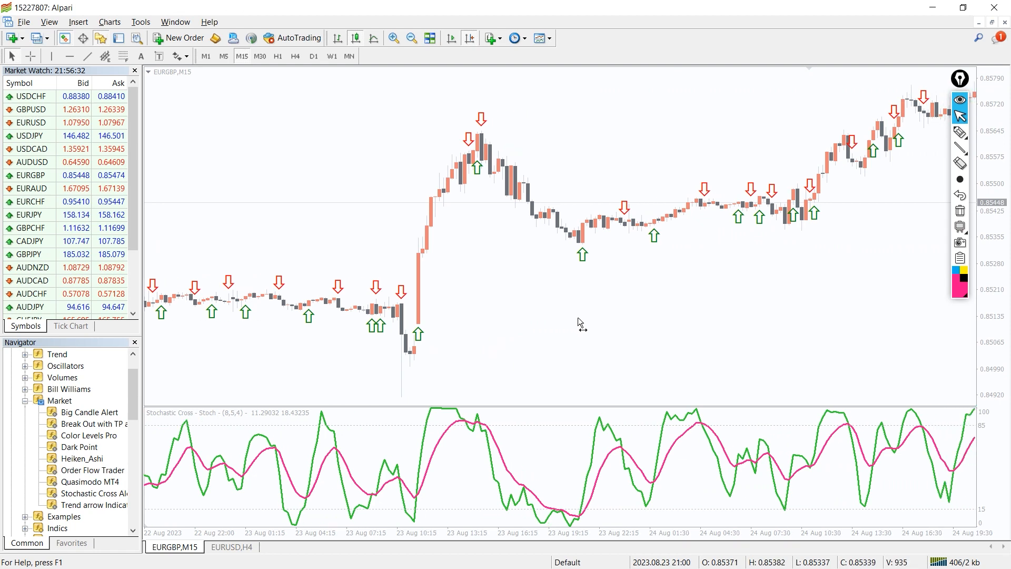